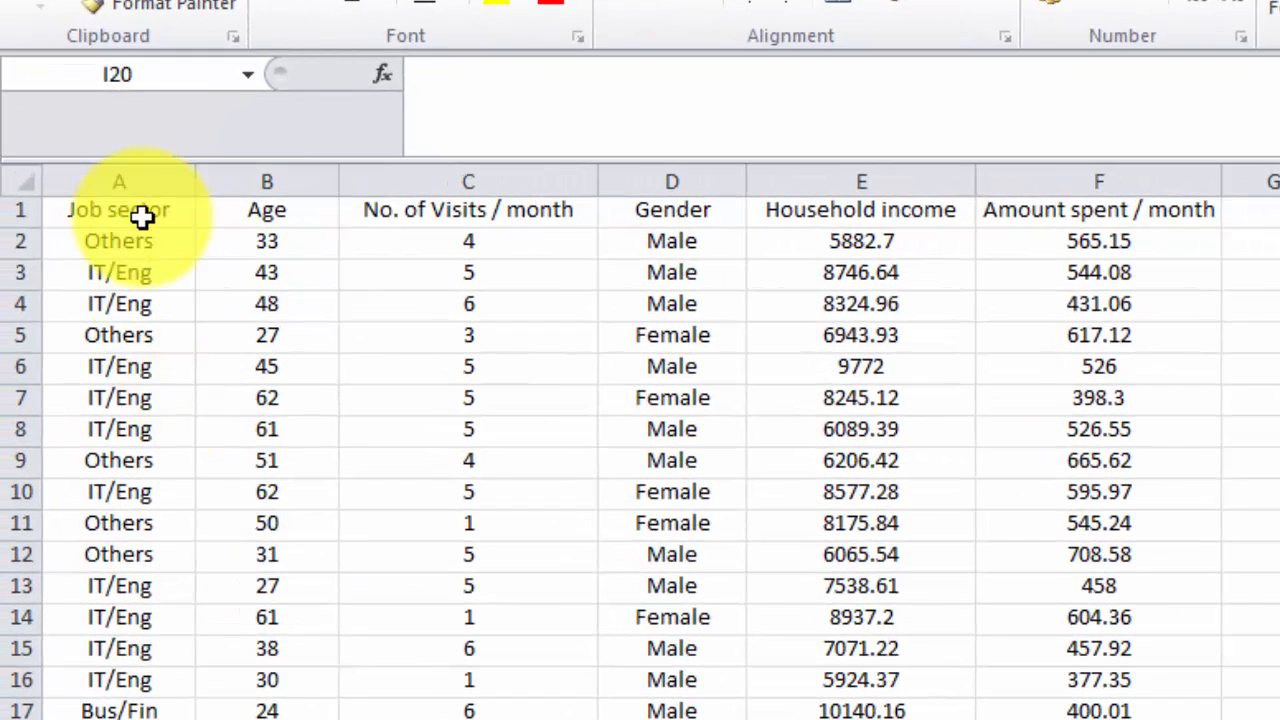
Step: Review the table's column headings: Age, No. of Visits / month, Gender, Household income
{"action": "left_click", "coordinate": [266, 210]}
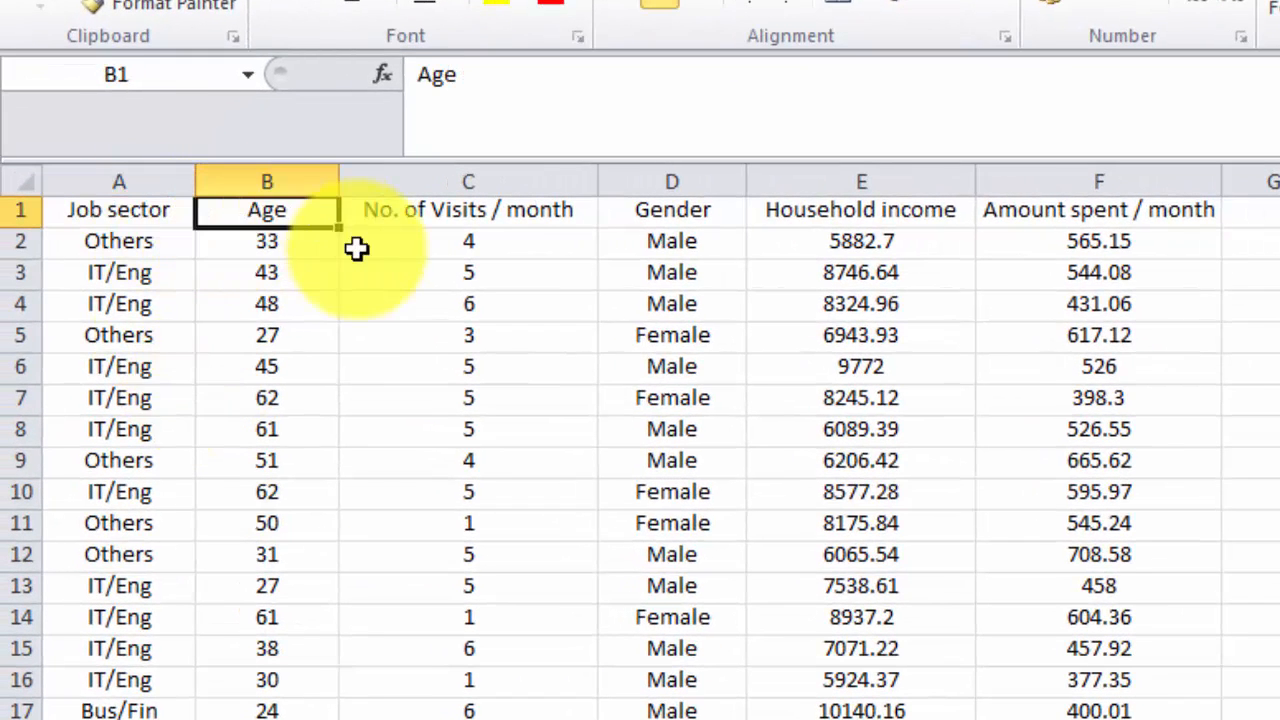
{"action": "left_click", "coordinate": [468, 210]}
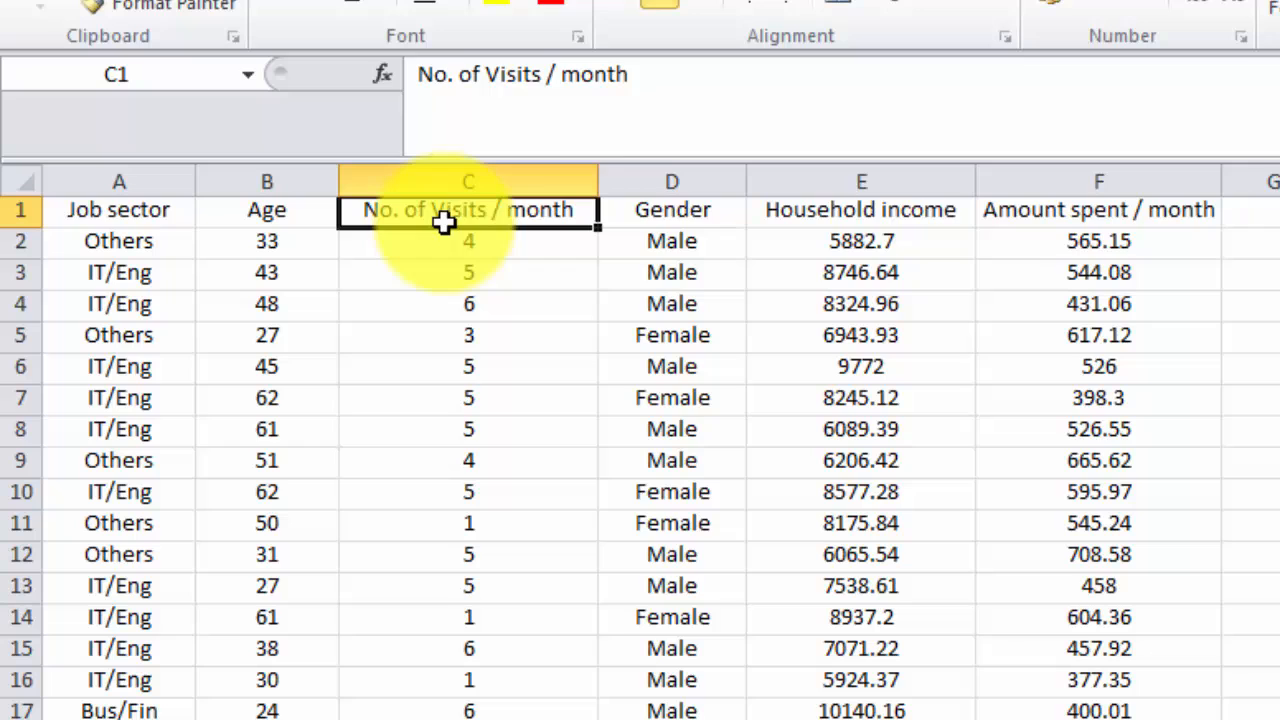
{"action": "left_click", "coordinate": [672, 210]}
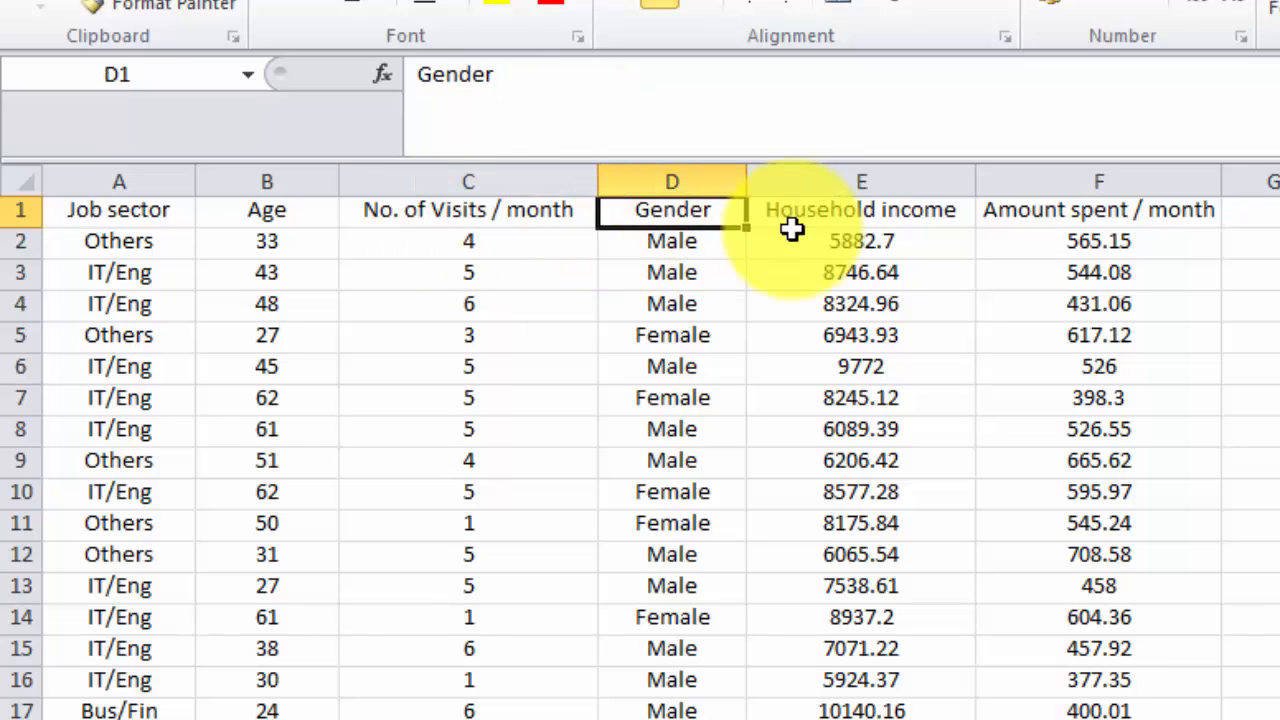
{"action": "left_click", "coordinate": [860, 210]}
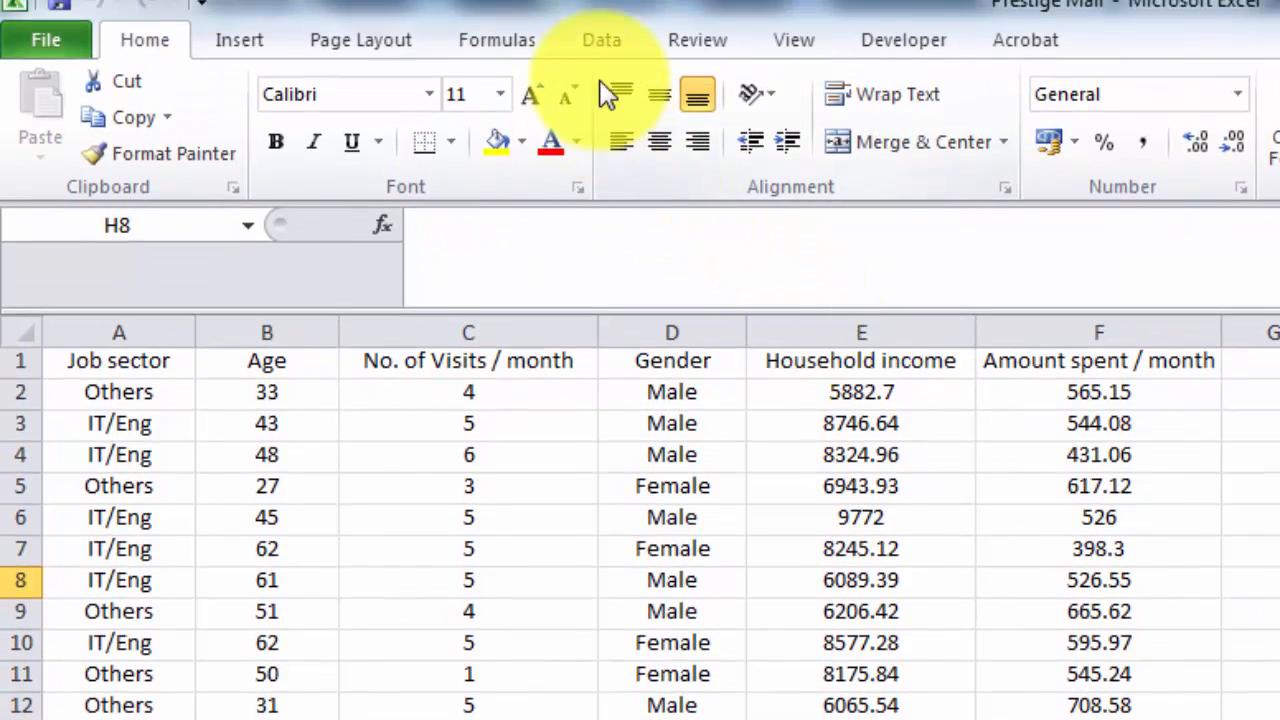
Step: Turn on column filters and set the Gender filter to Female only
{"action": "left_click", "coordinate": [600, 40]}
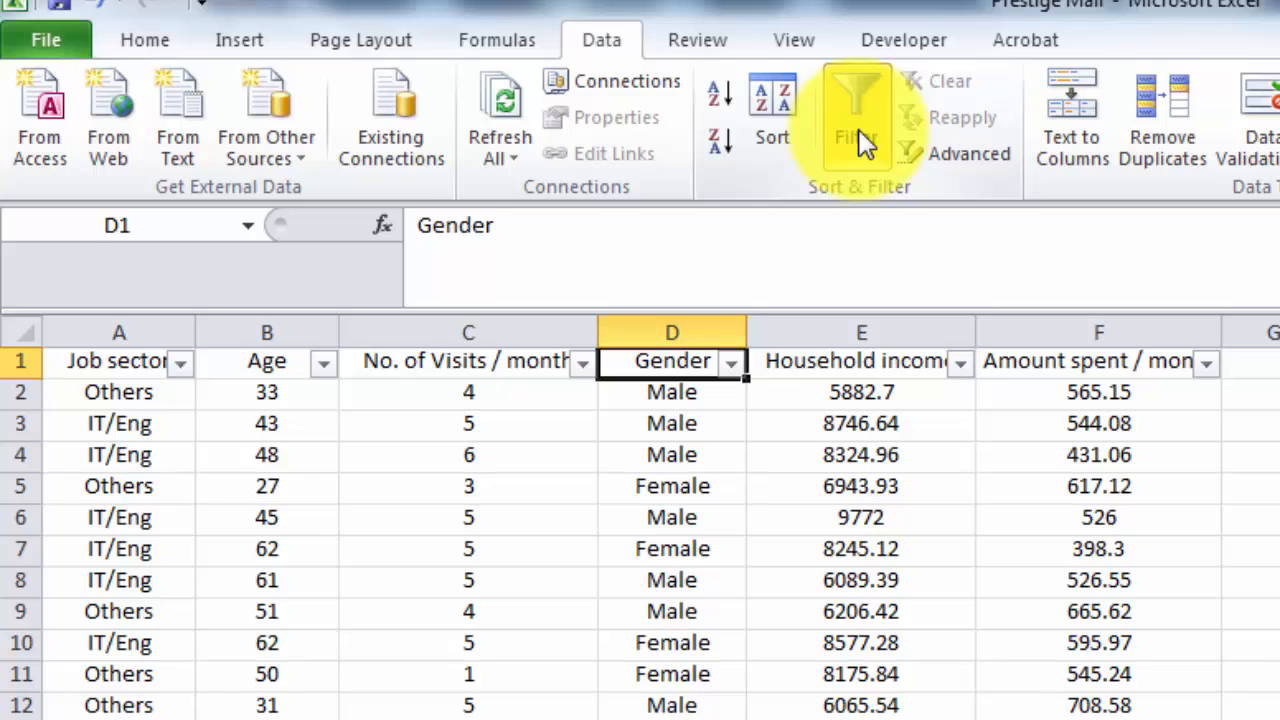
{"action": "left_click", "coordinate": [856, 114]}
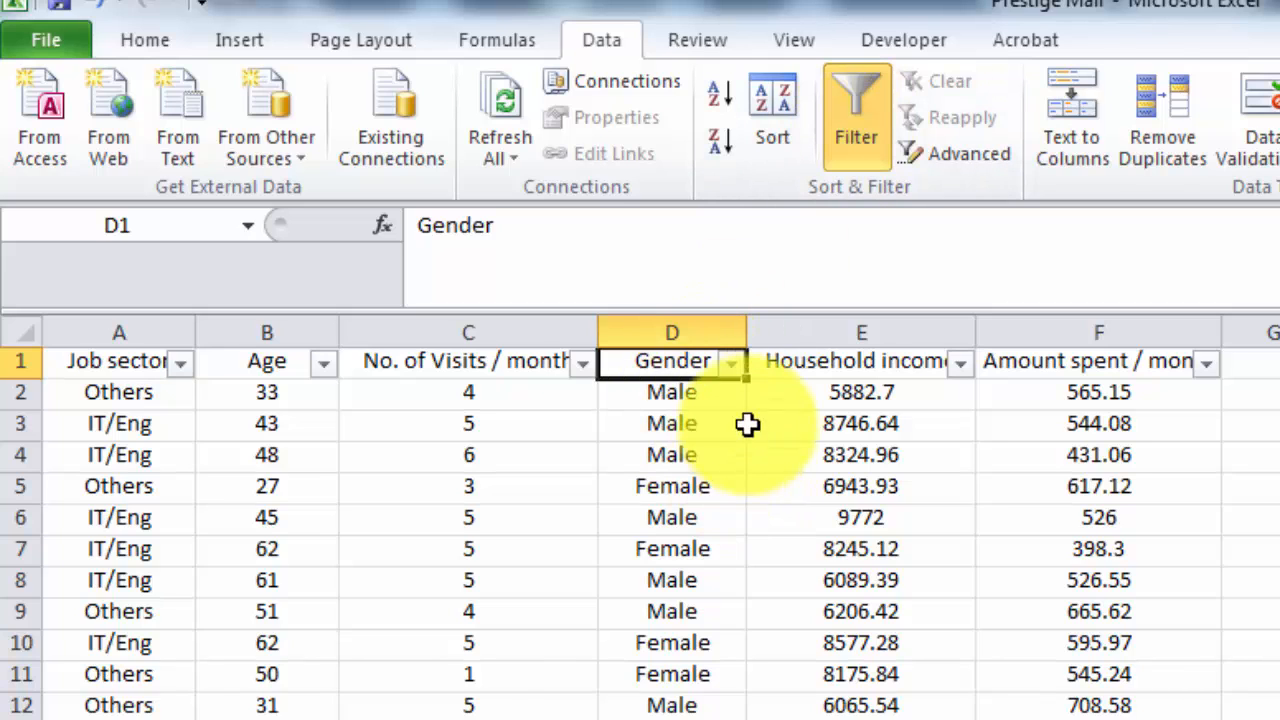
{"action": "left_click", "coordinate": [728, 362]}
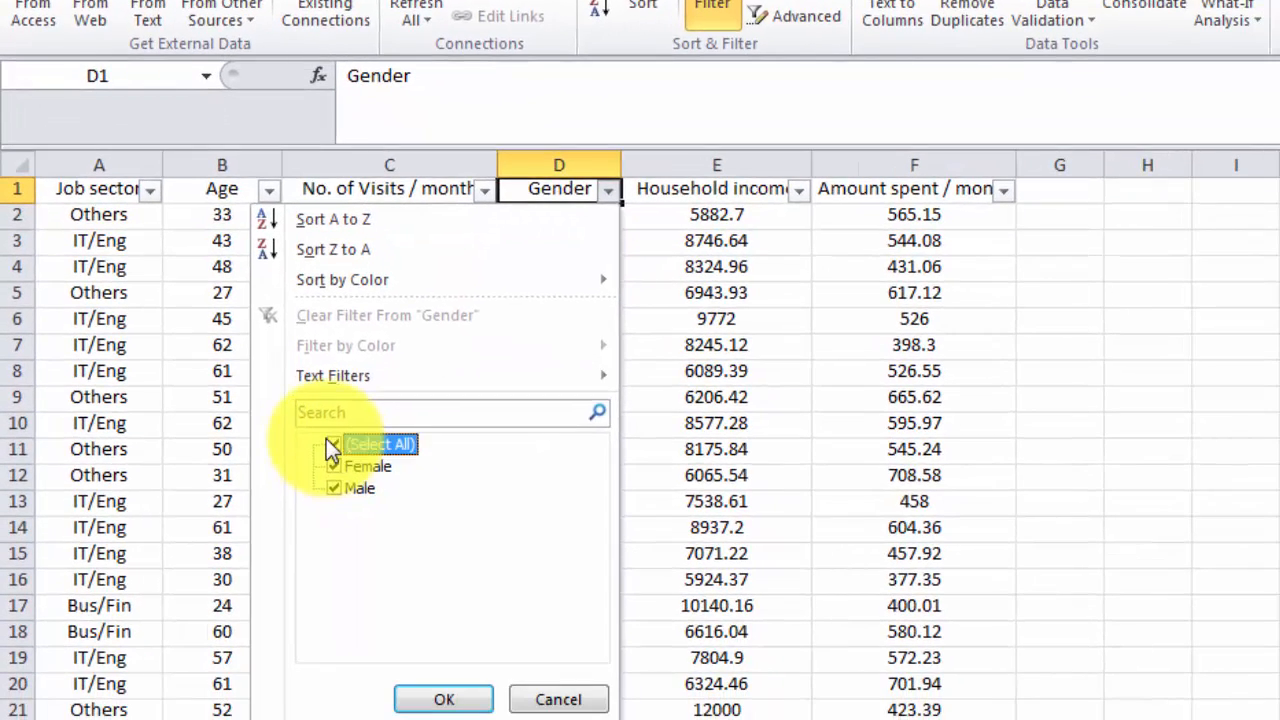
{"action": "left_click", "coordinate": [334, 488]}
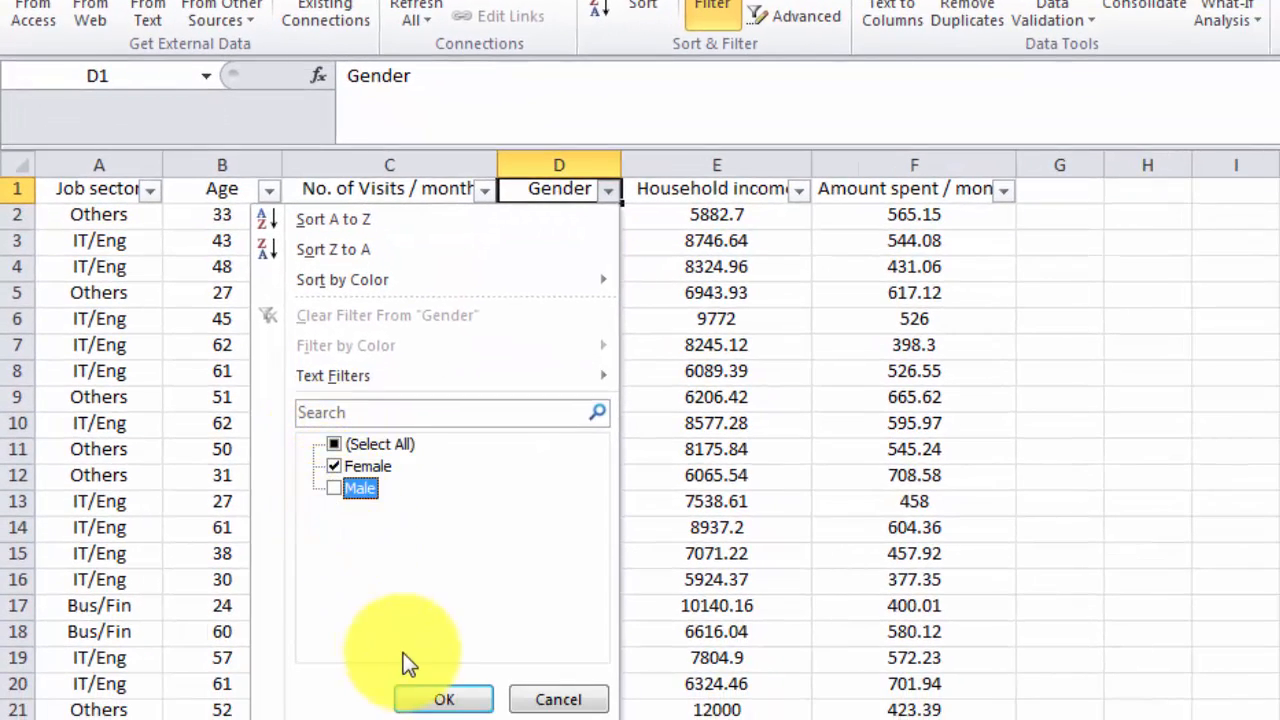
{"action": "left_click", "coordinate": [444, 700]}
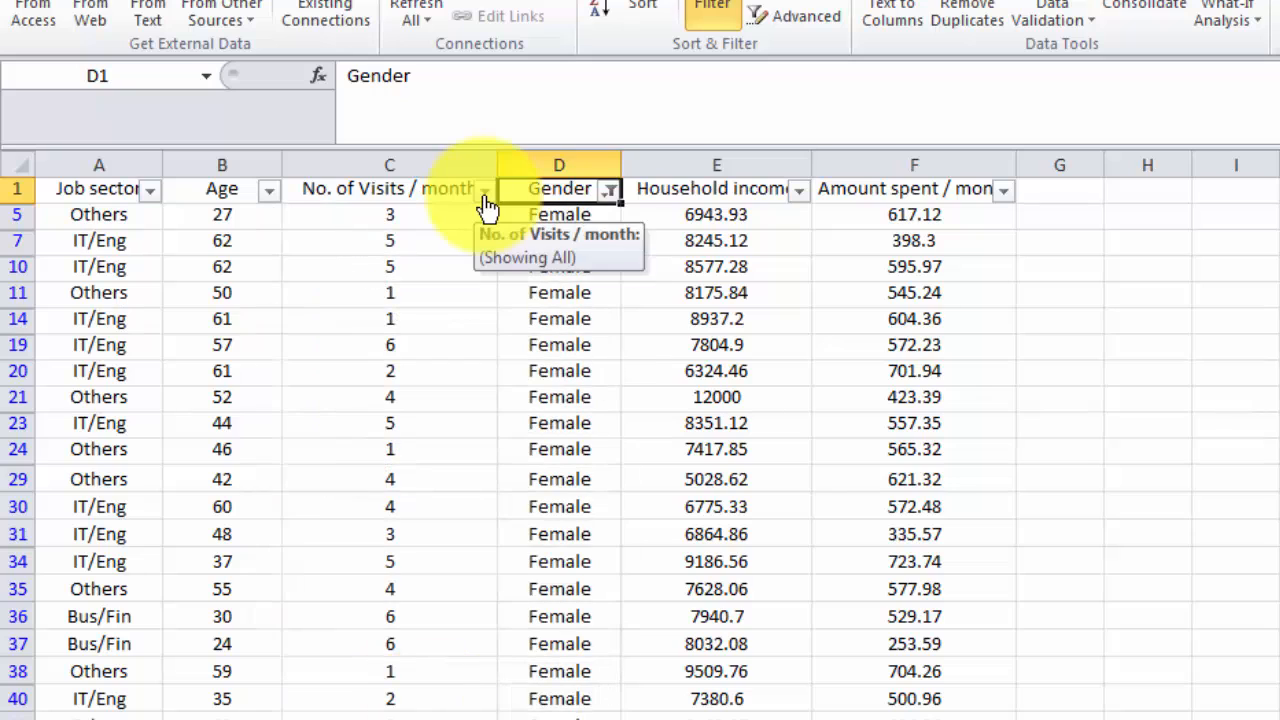
Step: Set the No. of Visits / month filter to only 1 and 6
{"action": "left_click", "coordinate": [484, 188]}
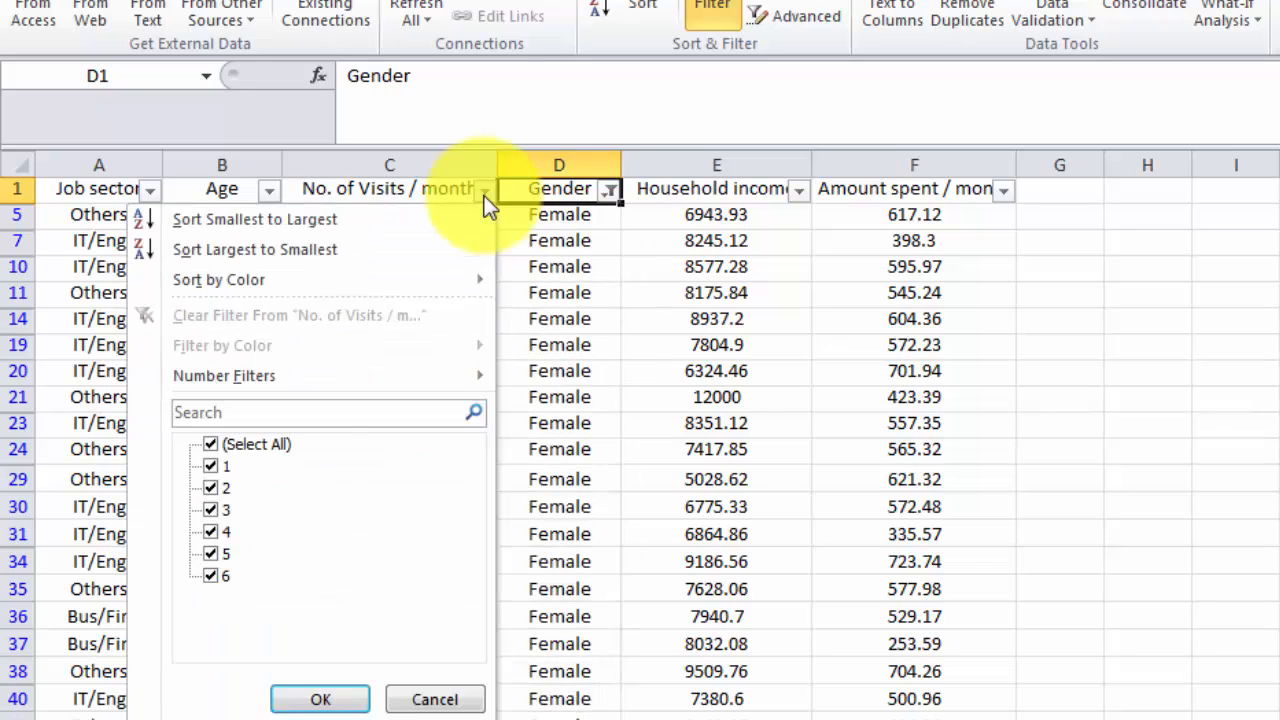
{"action": "left_click", "coordinate": [210, 444]}
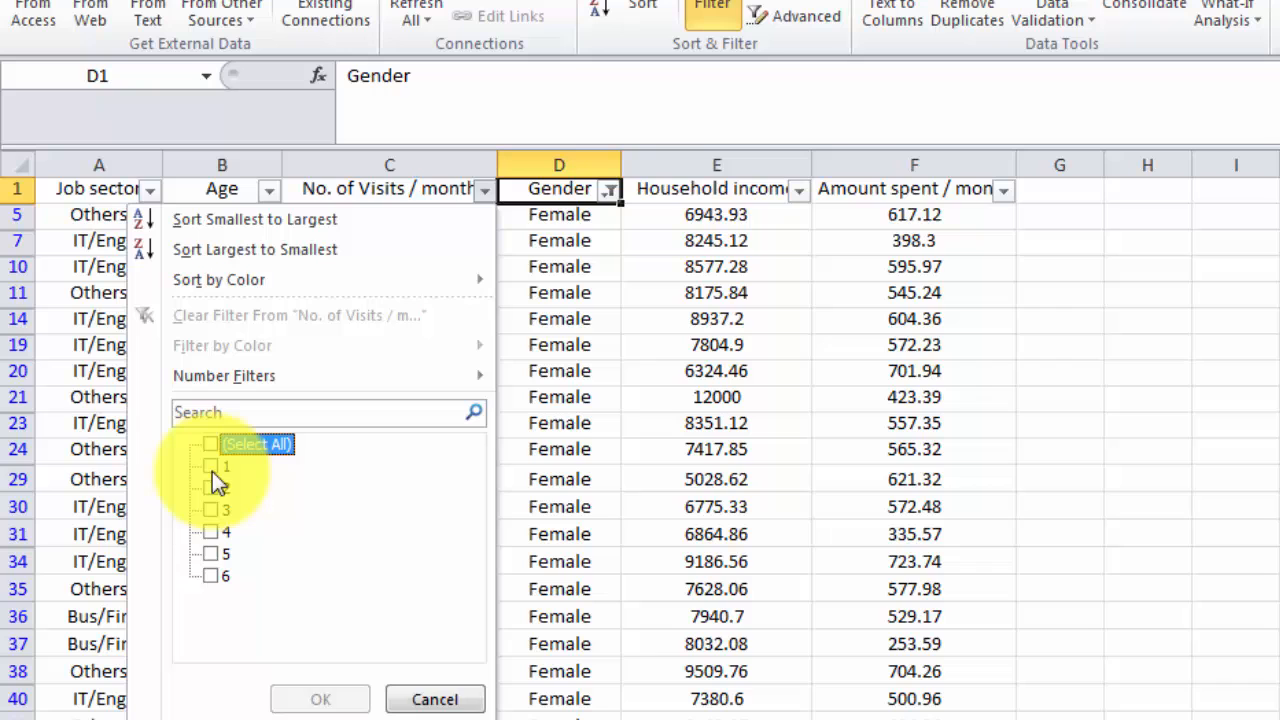
{"action": "left_click", "coordinate": [212, 576]}
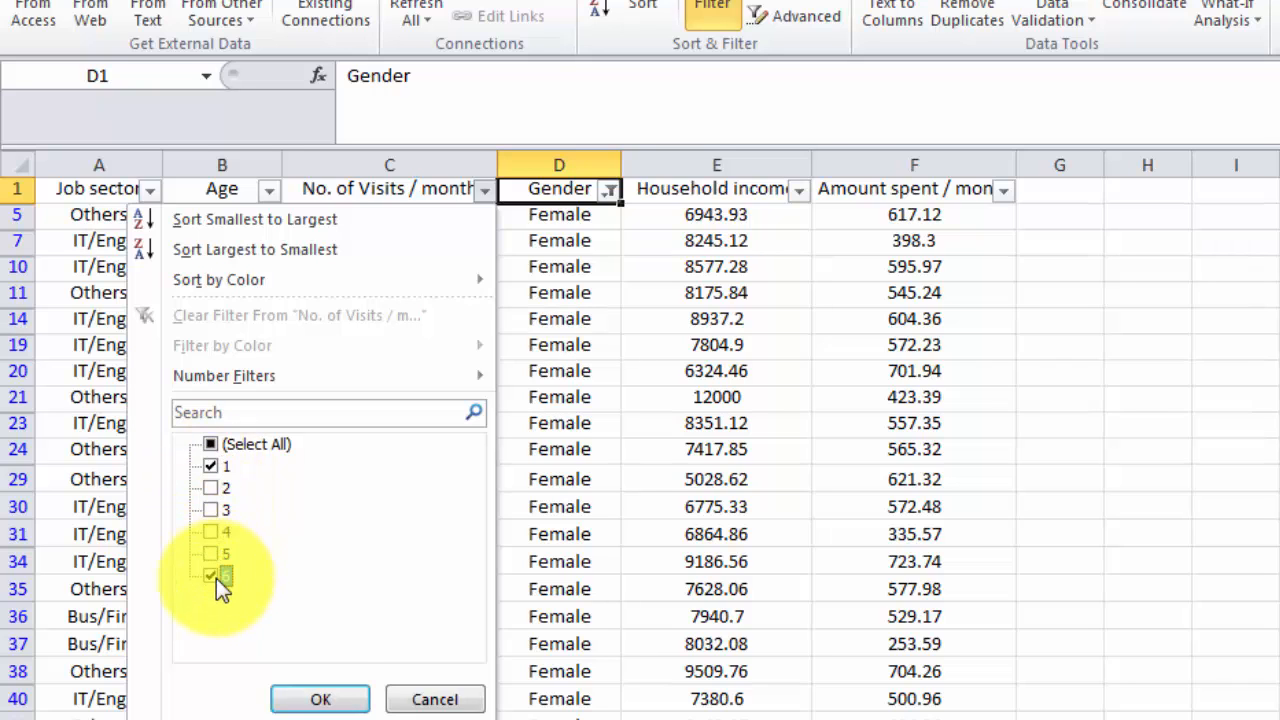
{"action": "left_click", "coordinate": [320, 700]}
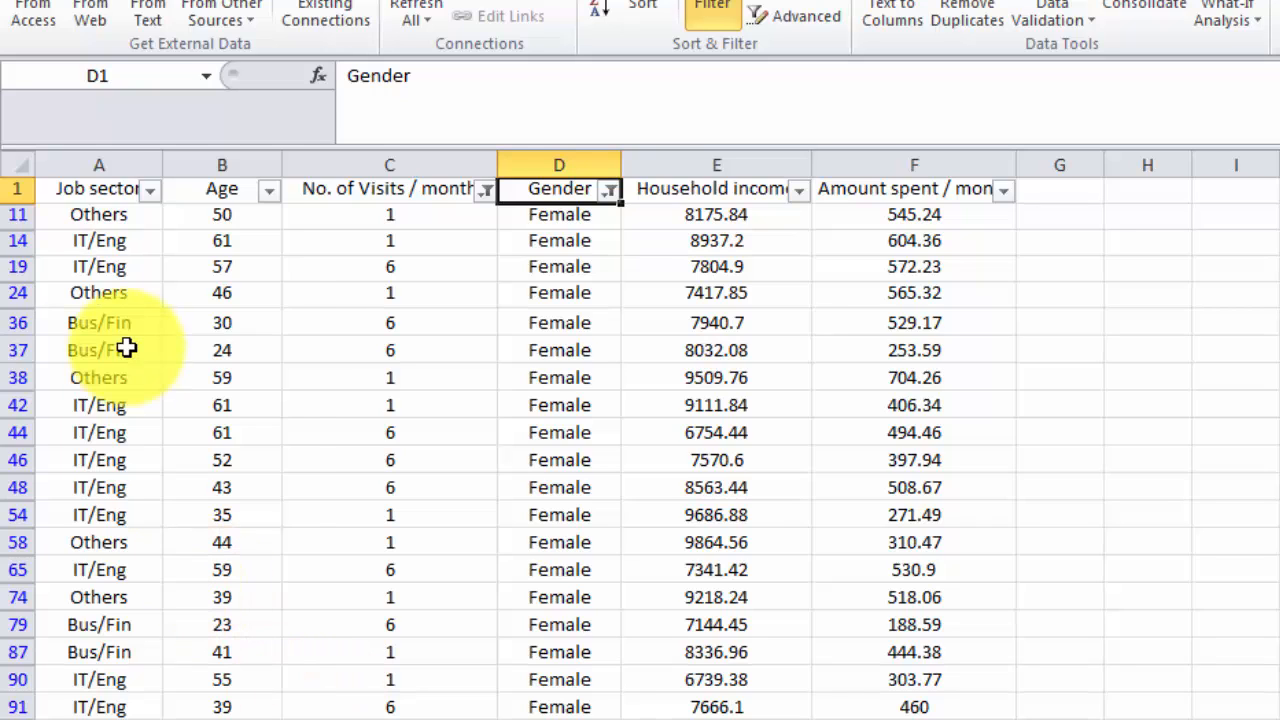
Step: Select the filtered table from its headings across the visible female rows and copy it
{"action": "left_click", "coordinate": [98, 188]}
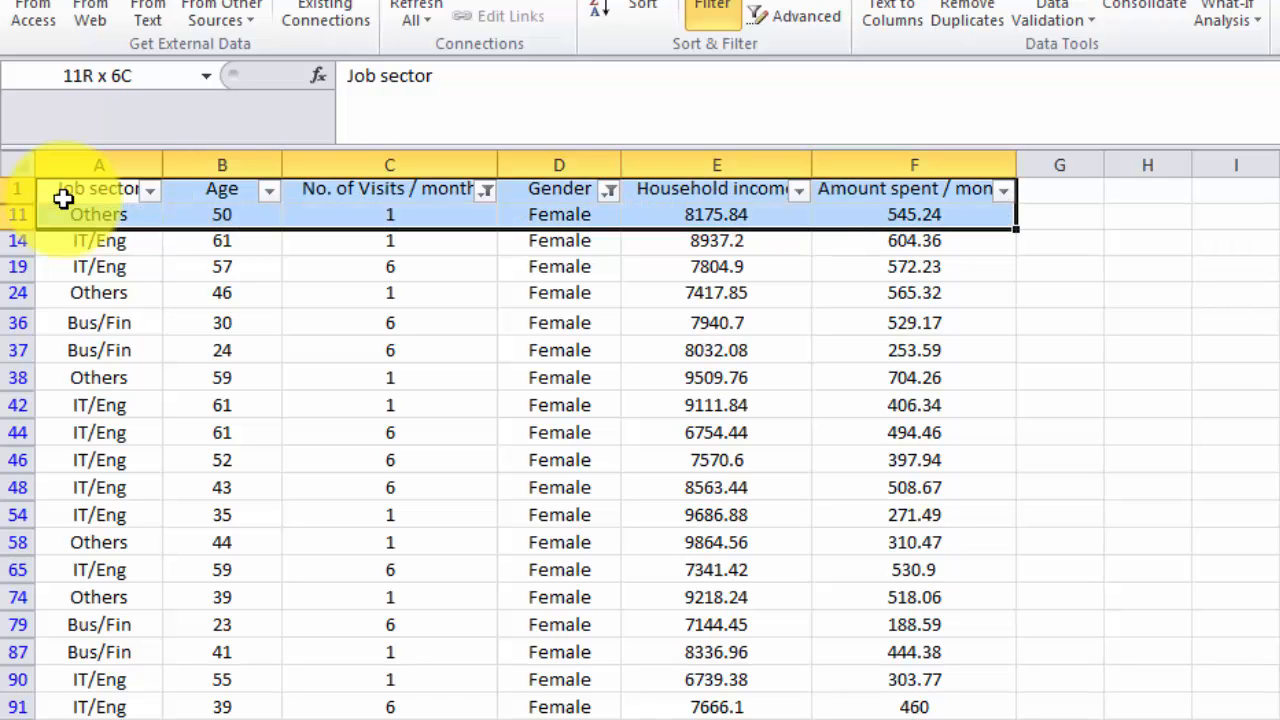
{"action": "scroll", "scroll_direction": "down", "scroll_amount": 3}
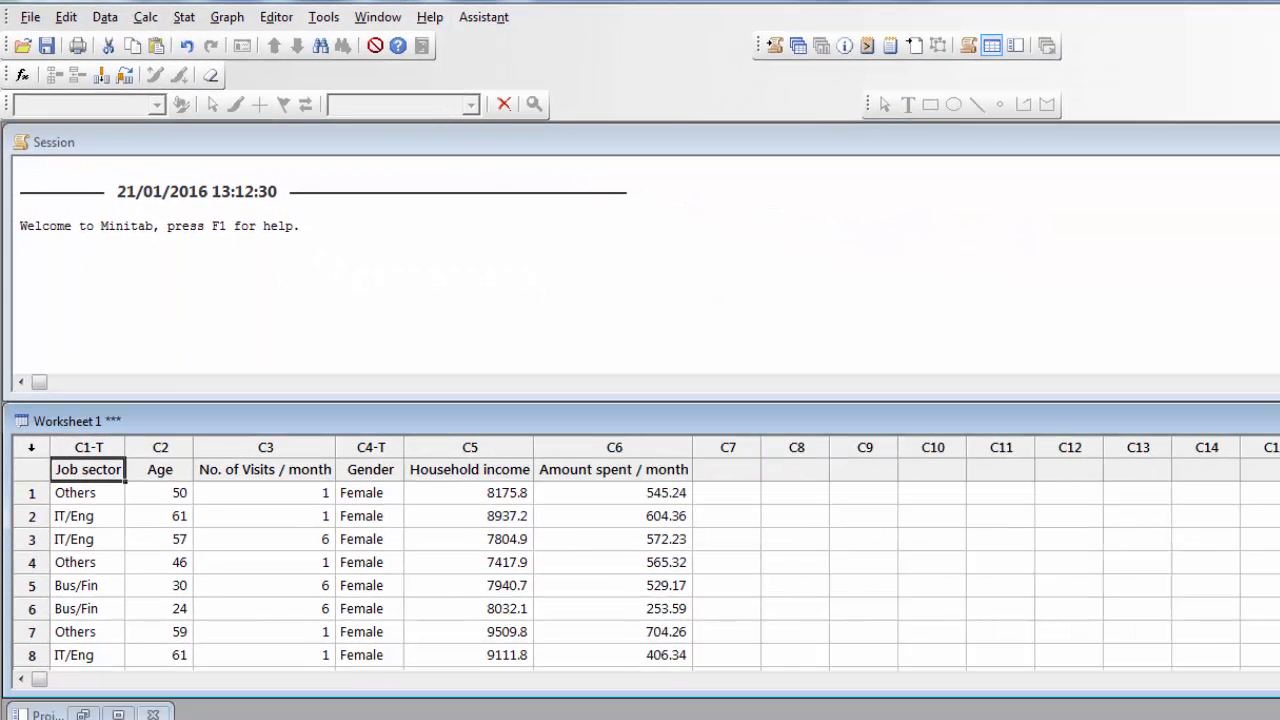
Step: Scroll through the pasted female rows in Worksheet 1 to review them
{"action": "scroll", "scroll_direction": "down", "scroll_amount": 3}
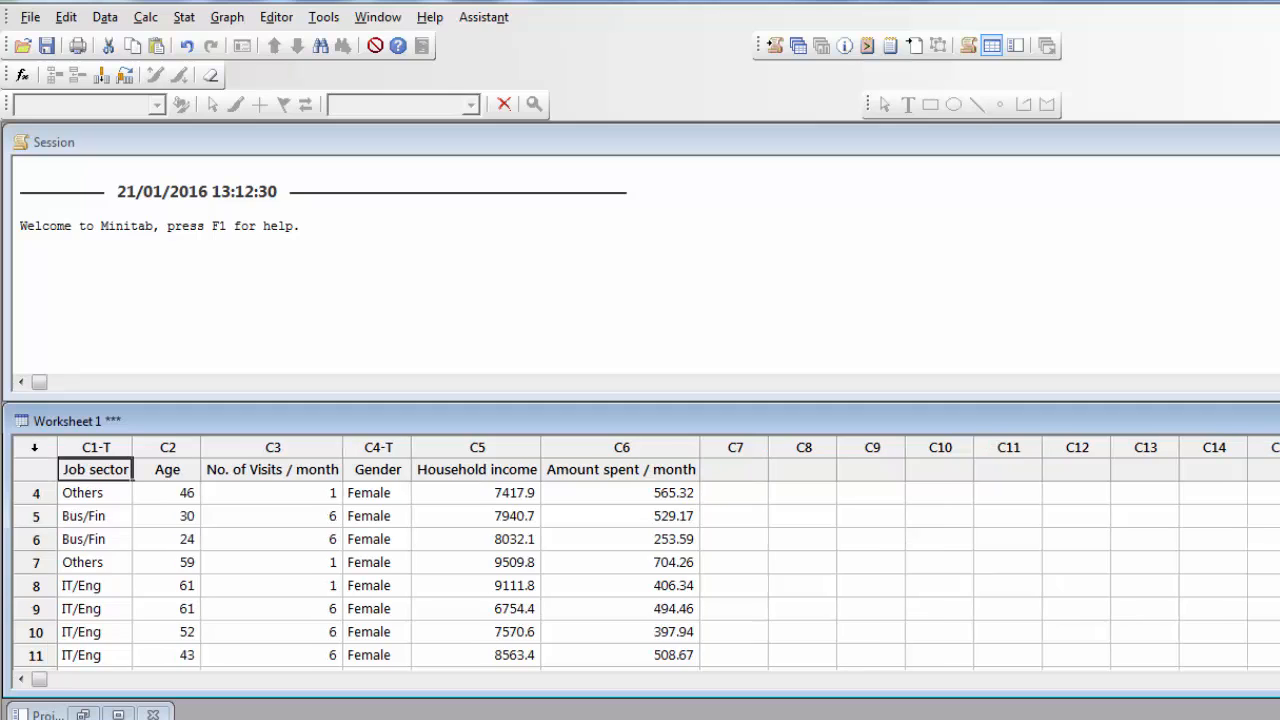